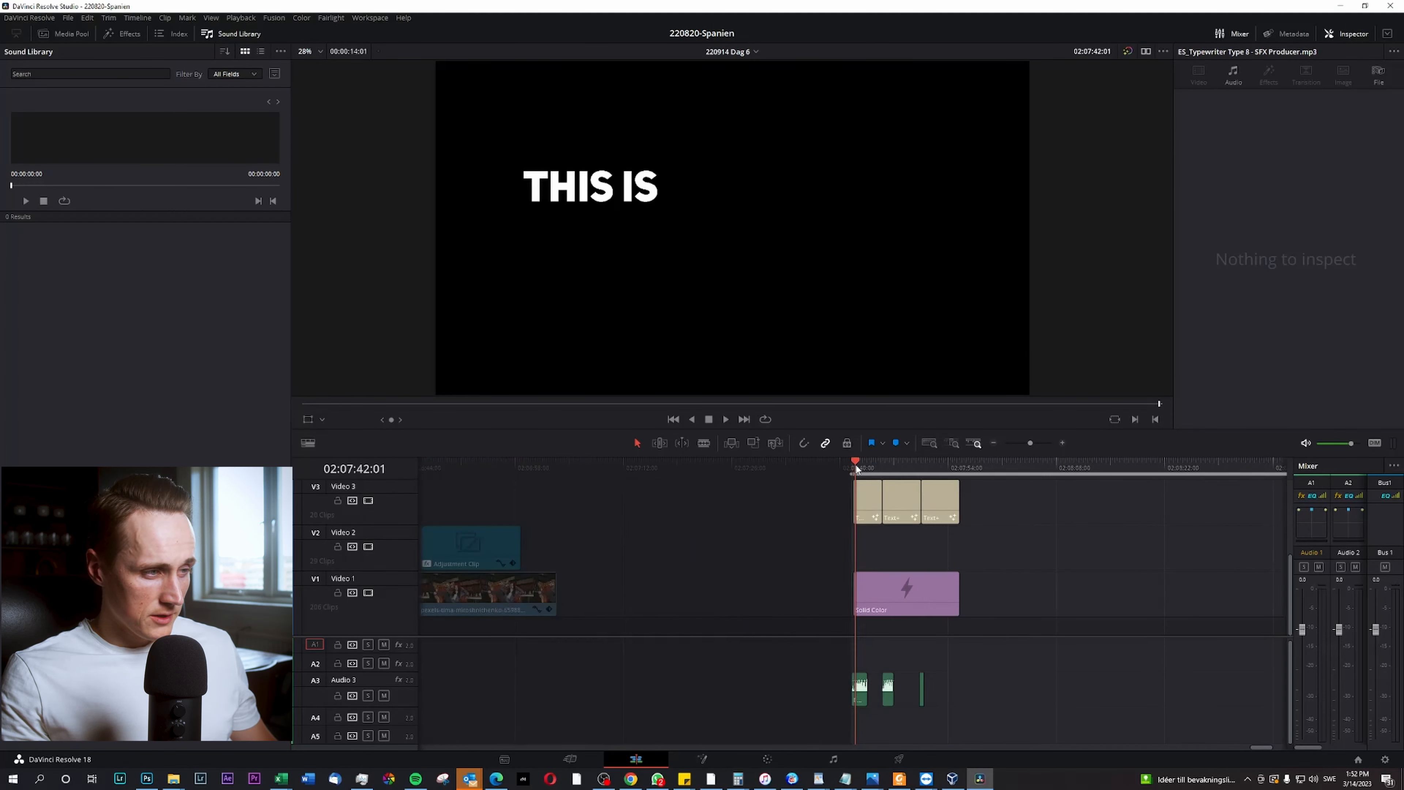
Play through the intro titles and mark an in/out range around that section of the timeline.
left_click(873, 465)
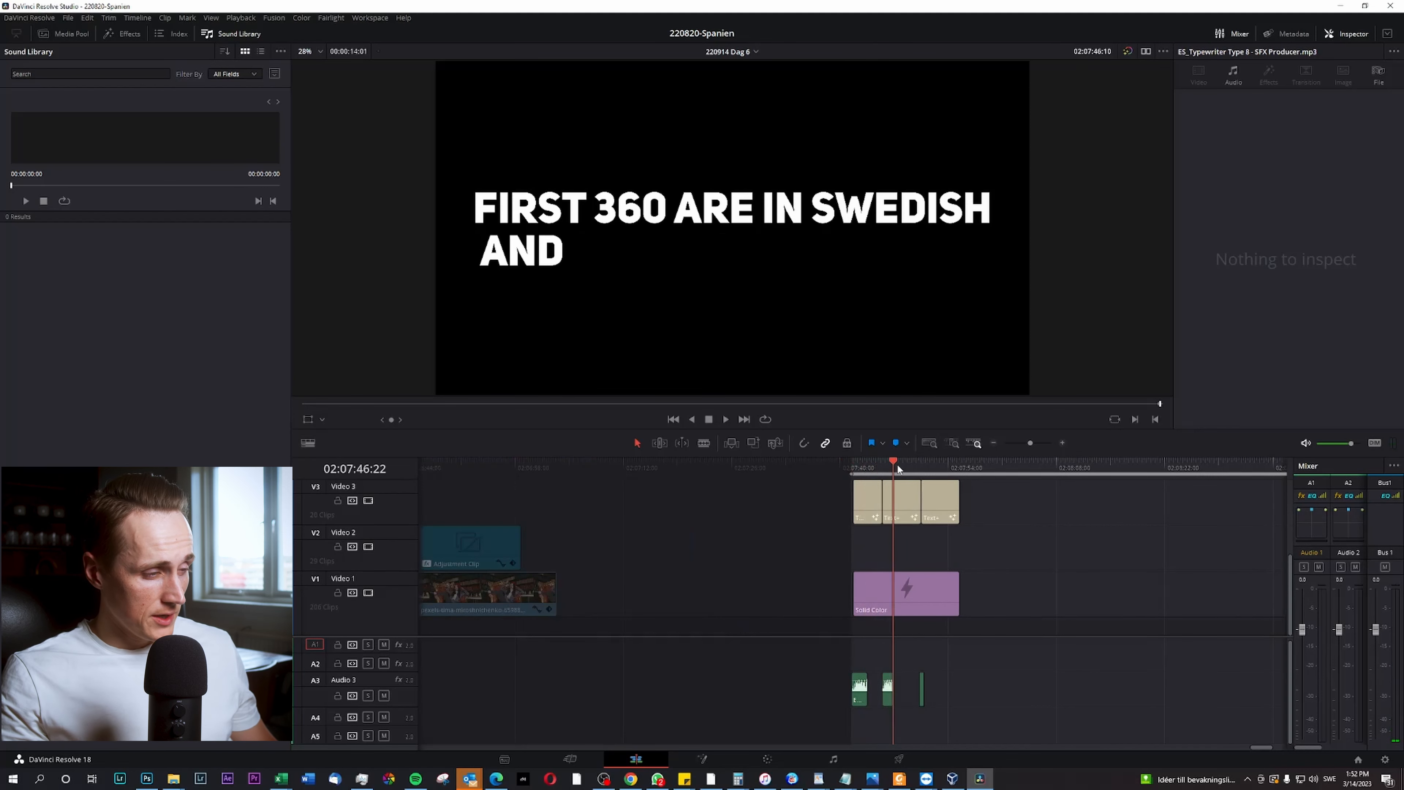
left_click(962, 467)
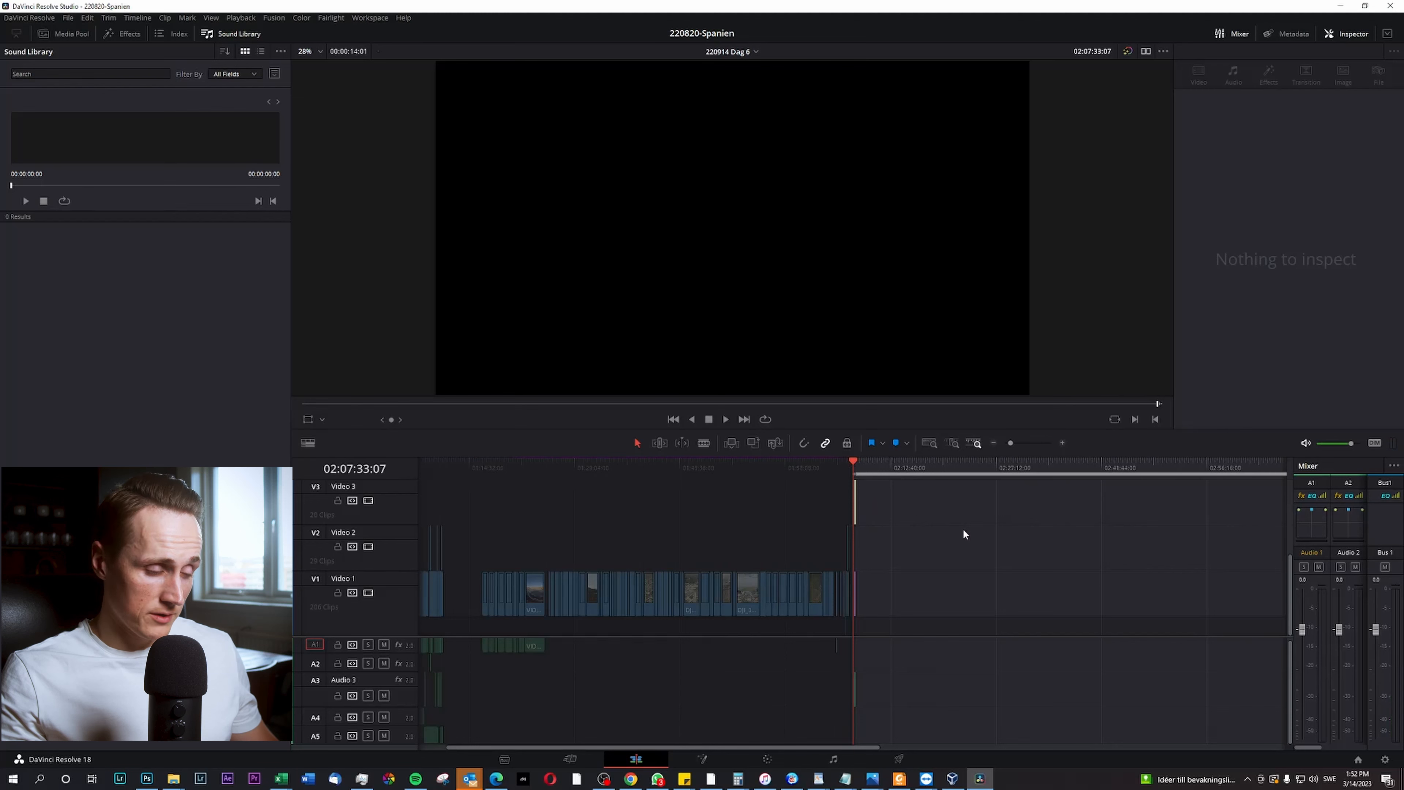
key("alt+x")
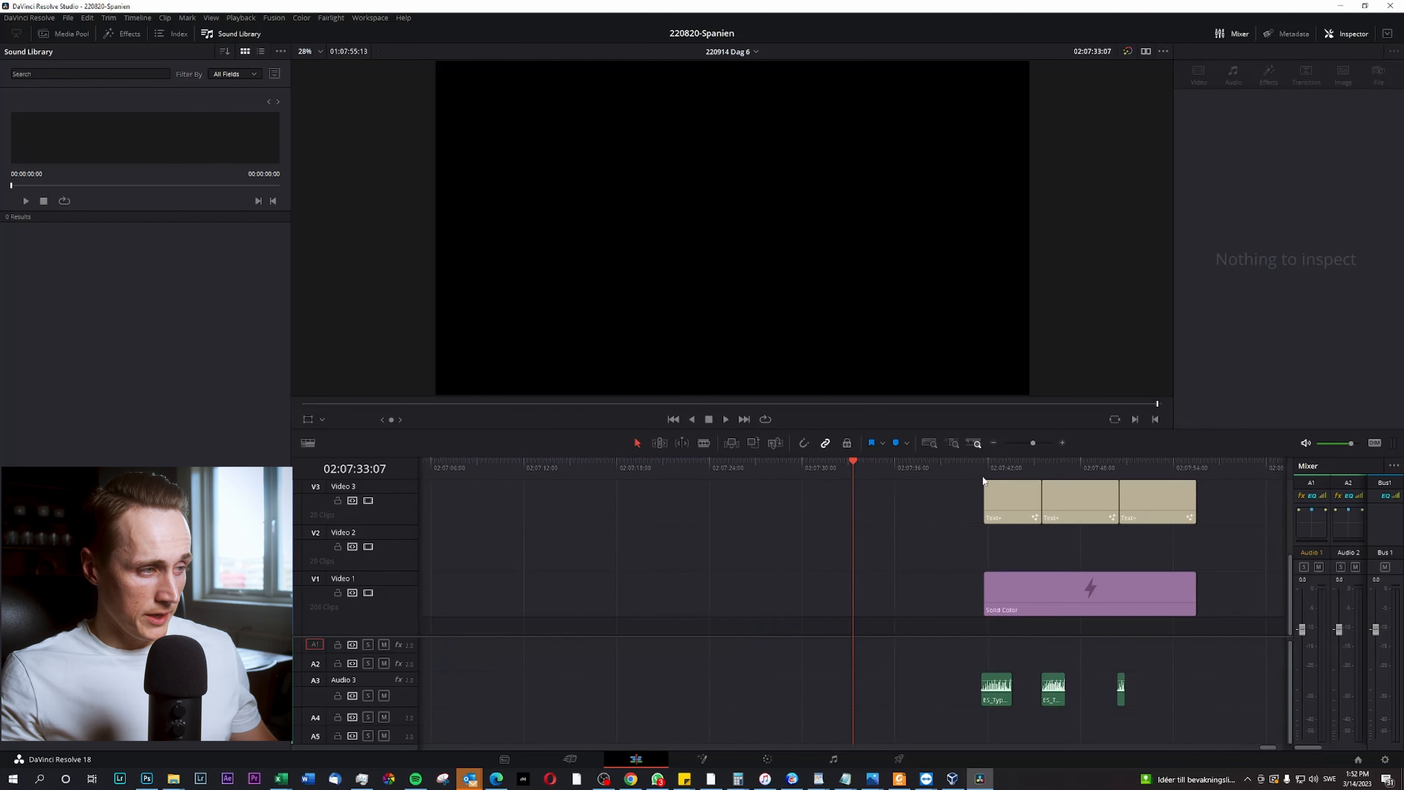
left_click(974, 467)
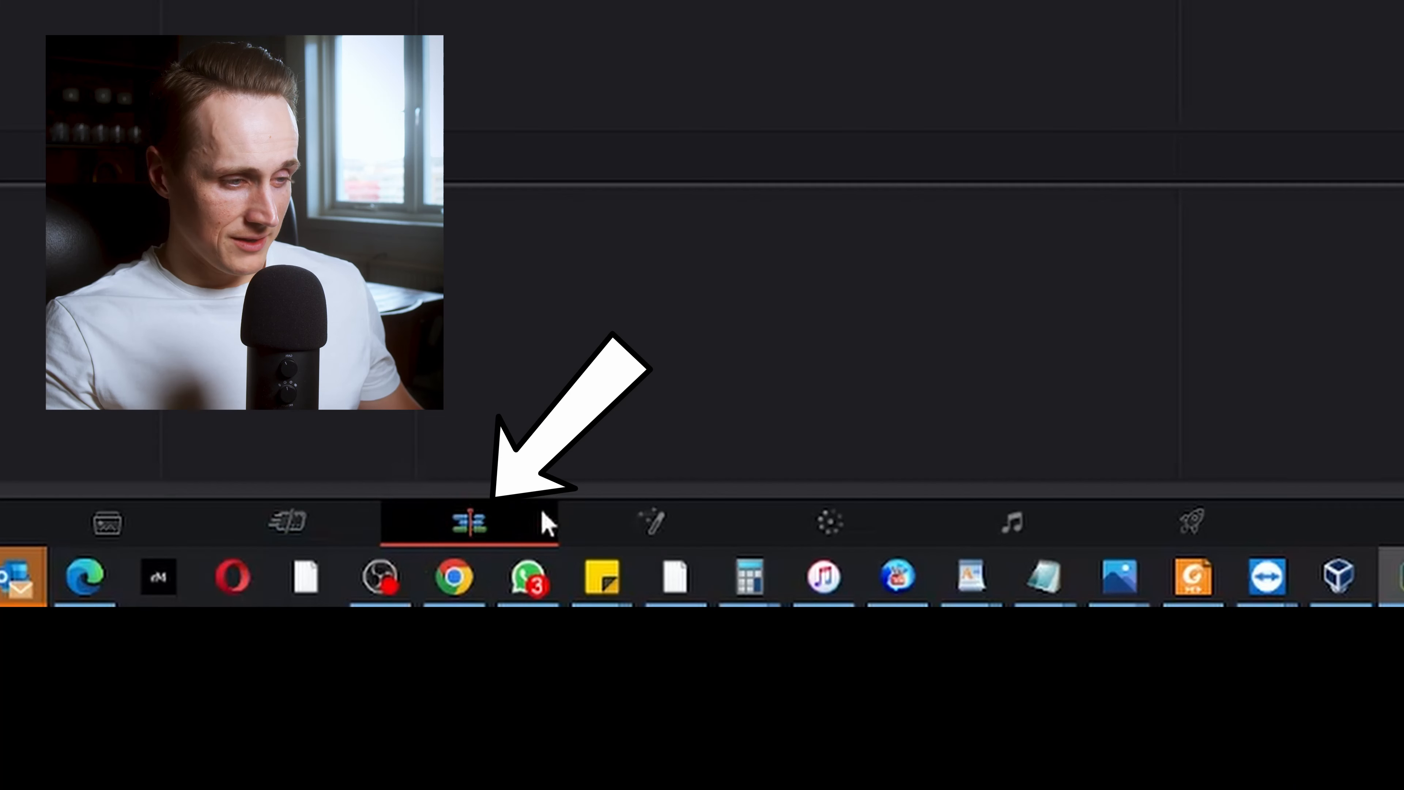
mouse_move(846, 578)
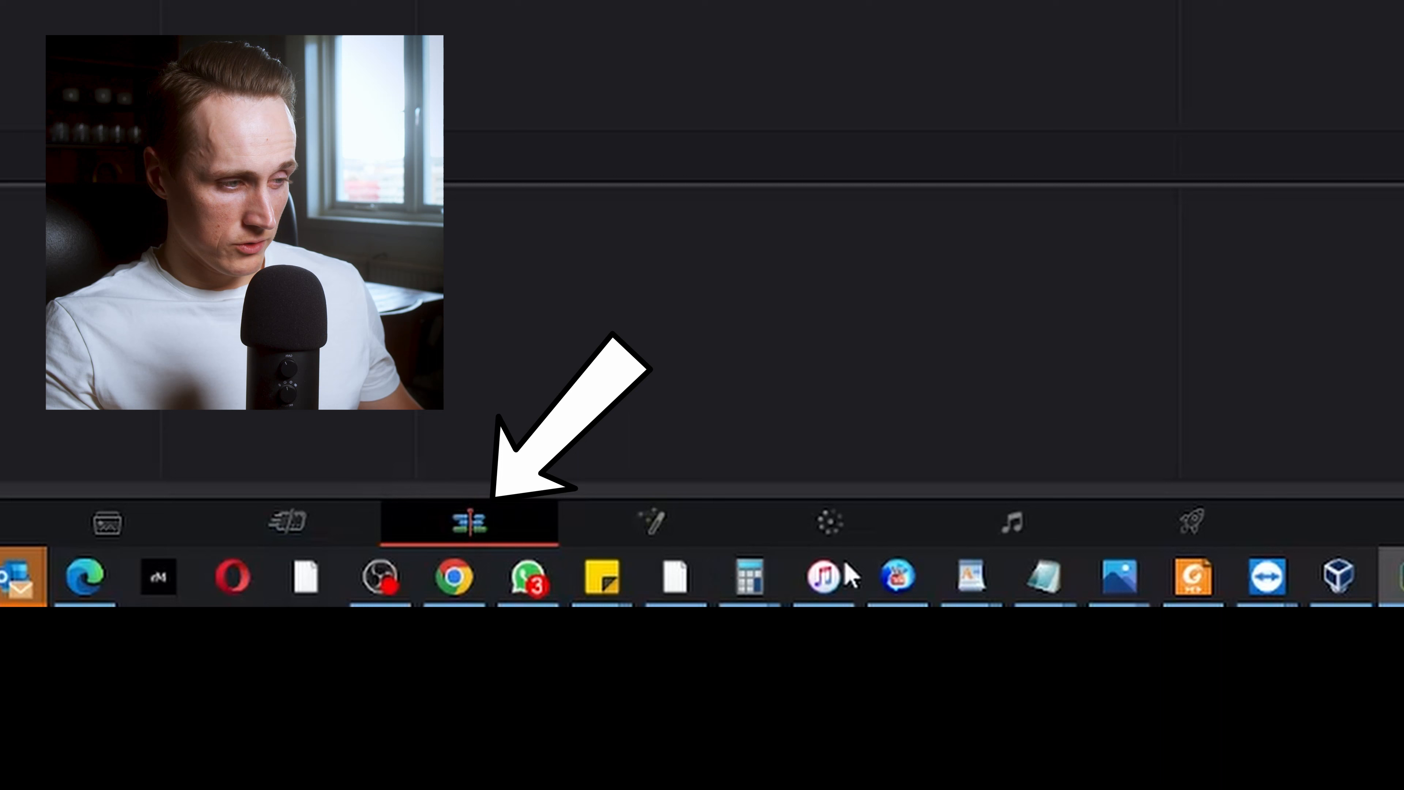
mouse_move(1193, 522)
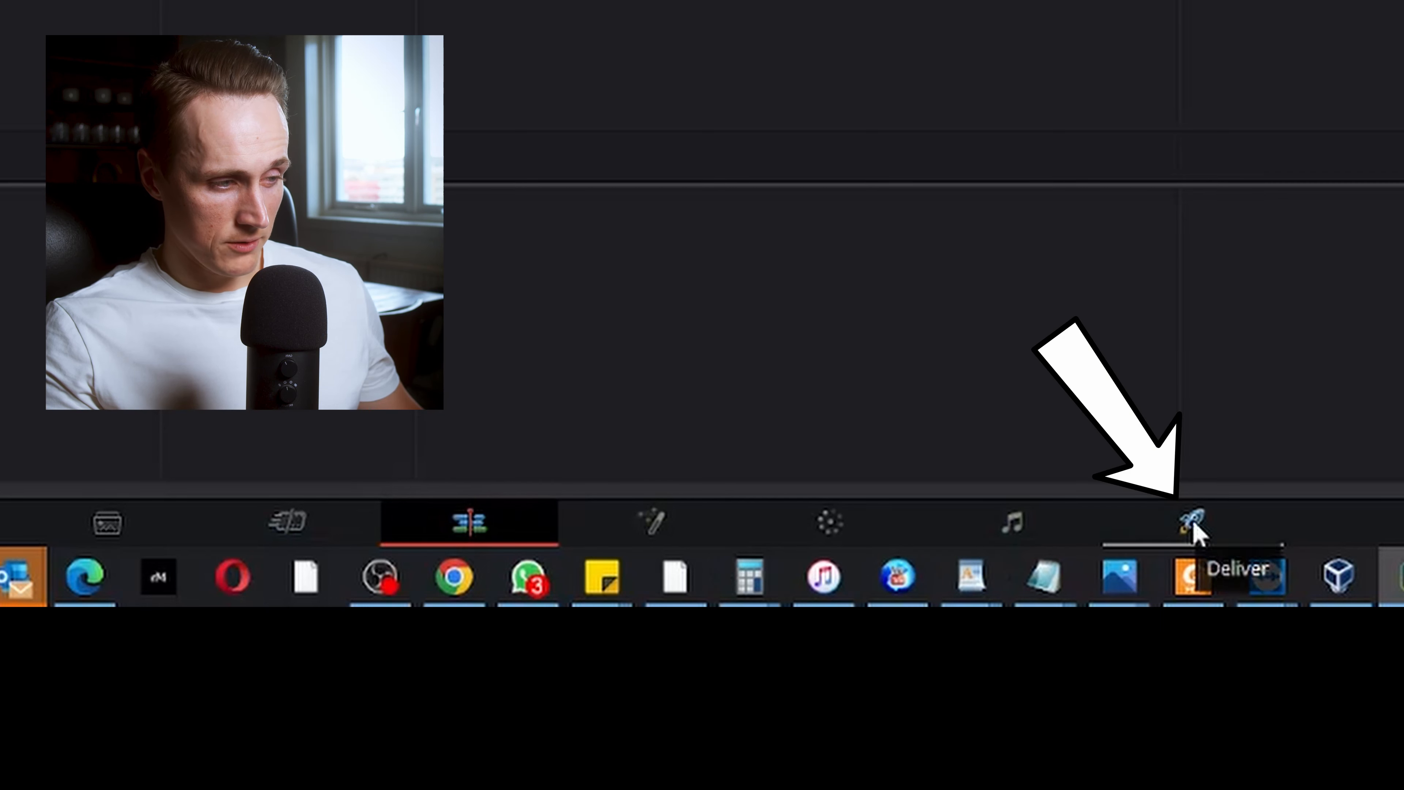
Switch to the Deliver page showing the render settings for the marked intro range.
left_click(1191, 522)
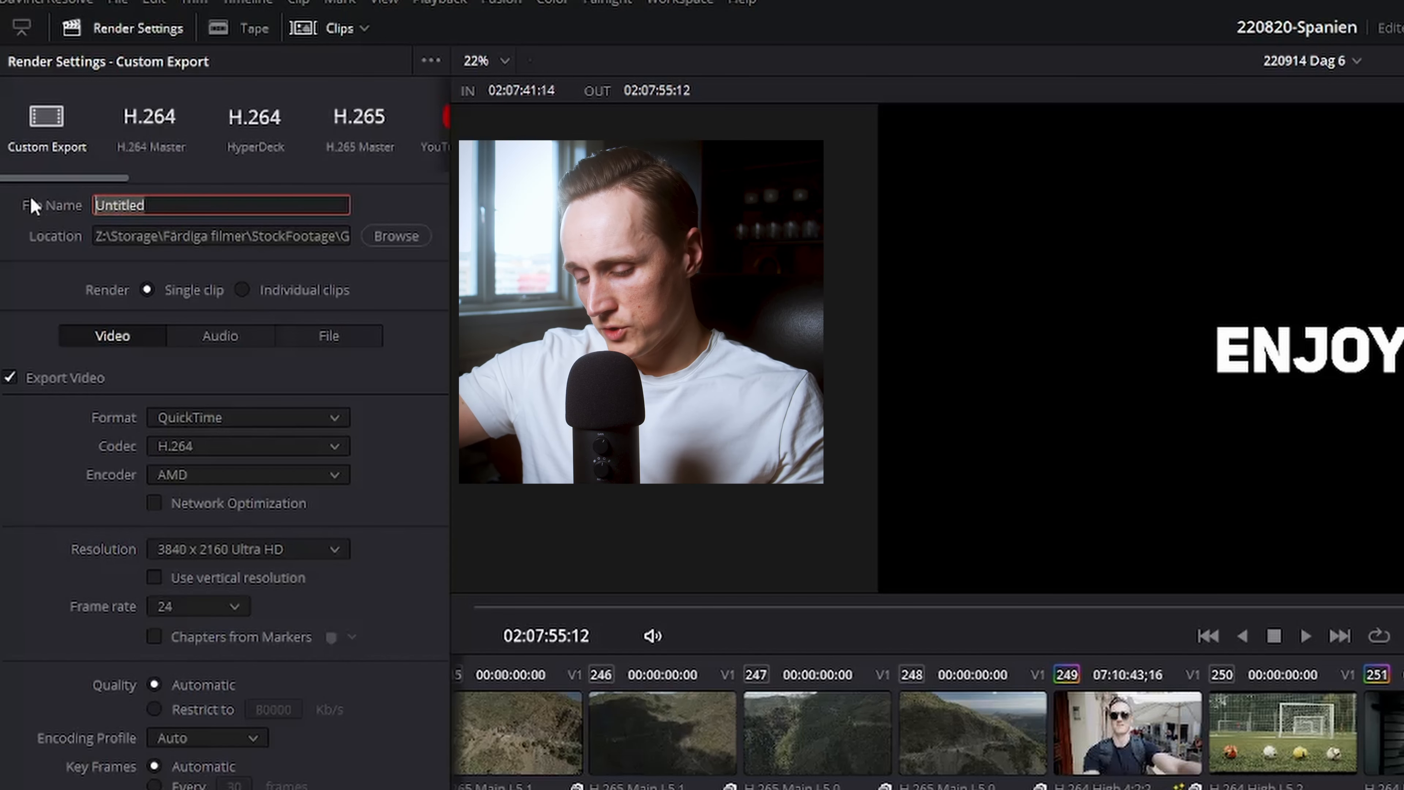
Name the intro export IntroVlogPlaylist and add it to the render queue.
type("IntroVlogPlay")
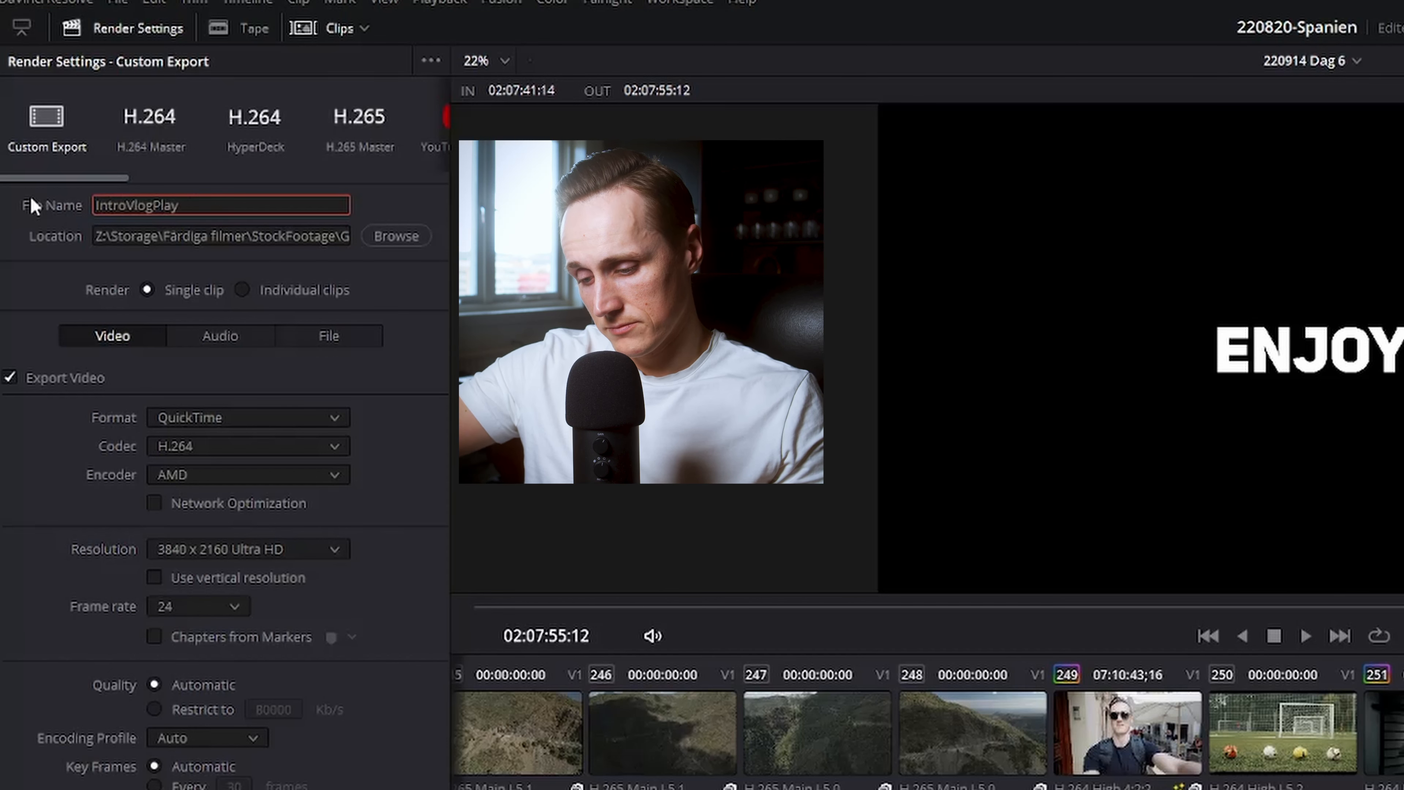
type("list")
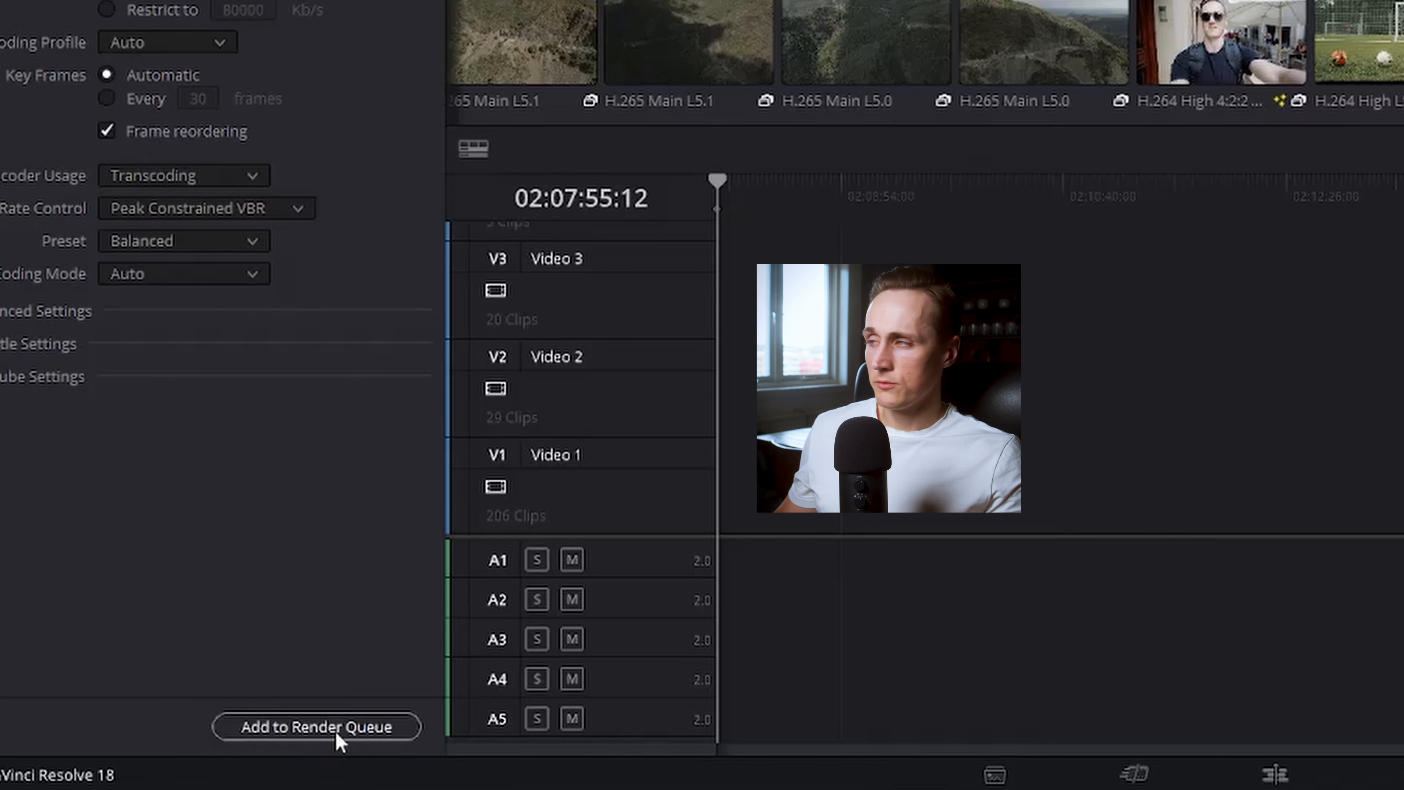
left_click(316, 726)
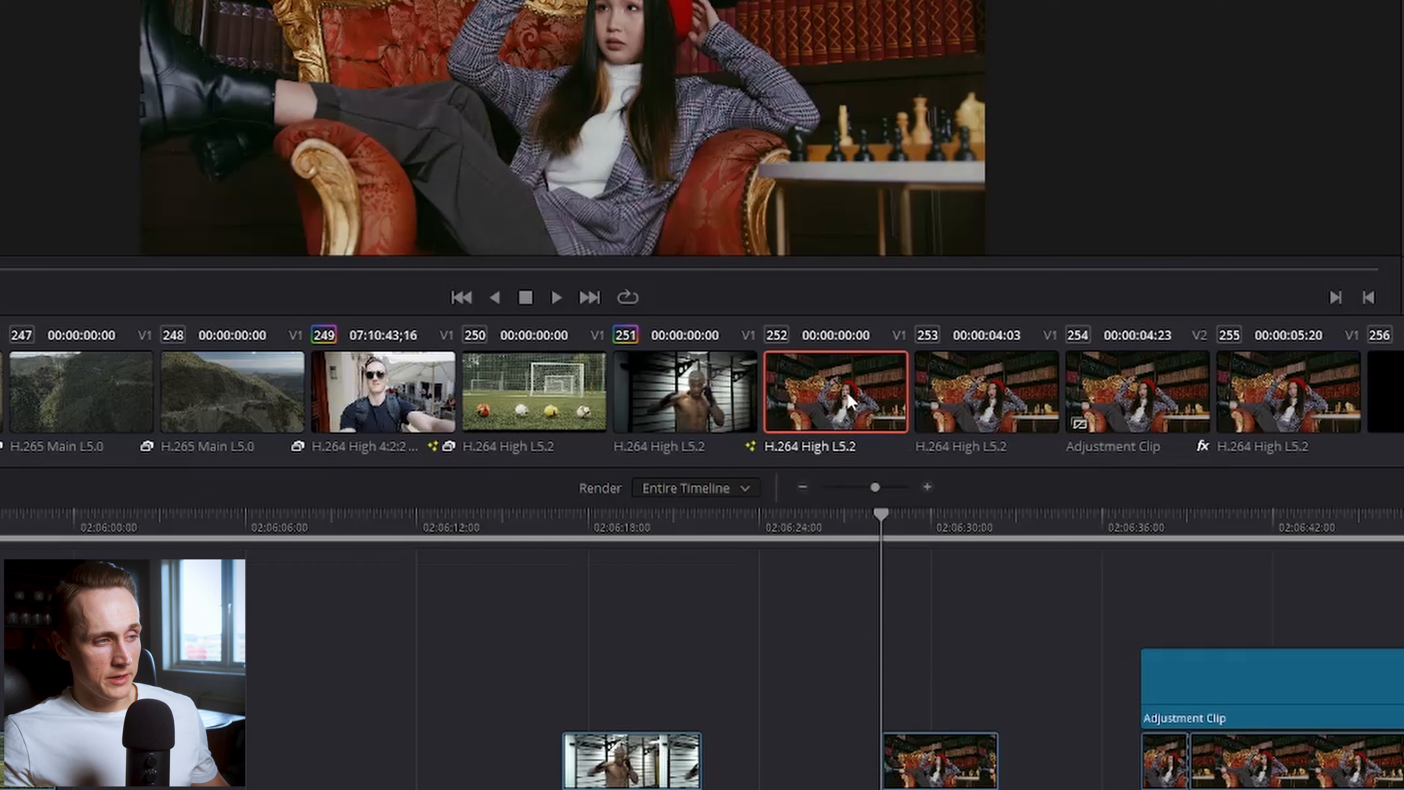
Limit the render range to the chess-room clip, then bring up range options for the footballs clip.
right_click(834, 392)
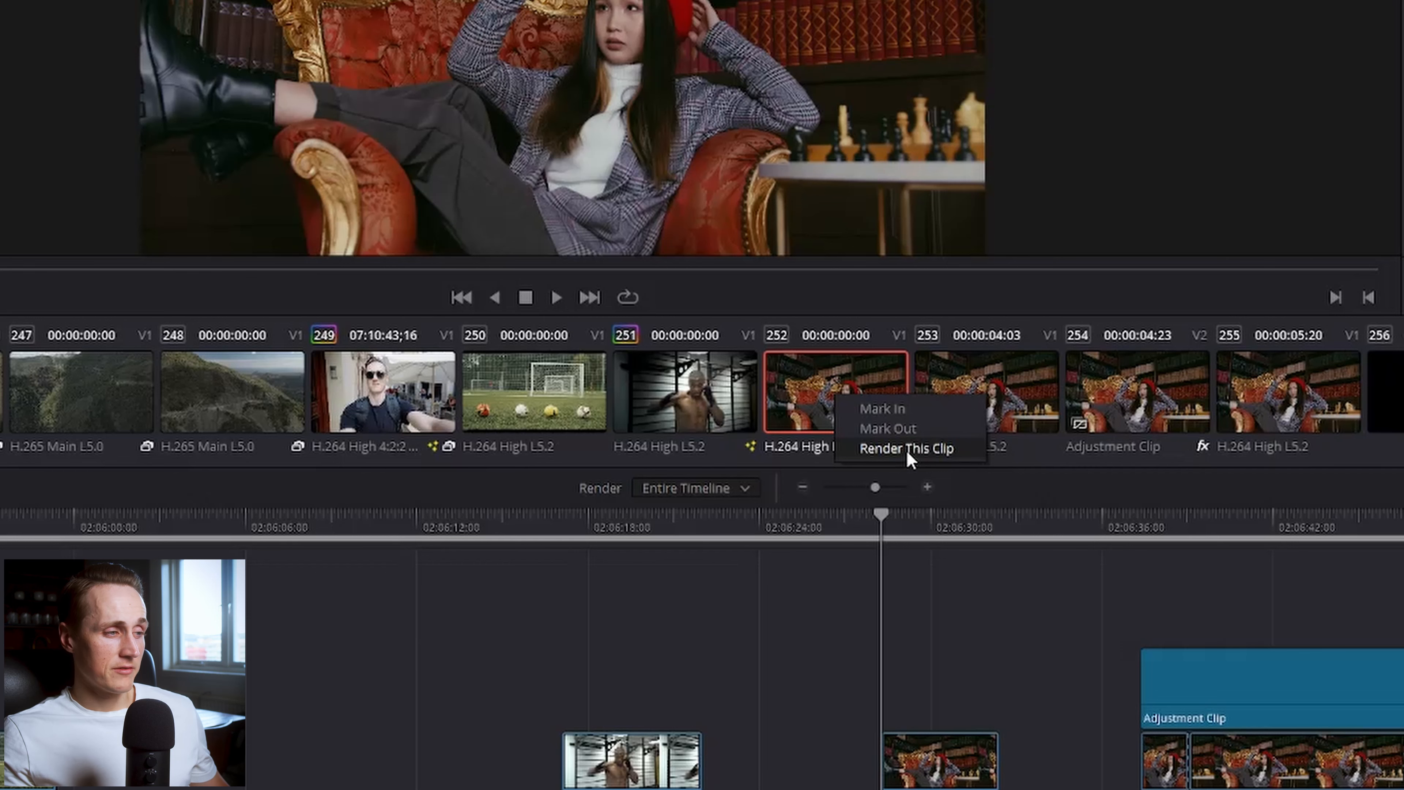
left_click(906, 448)
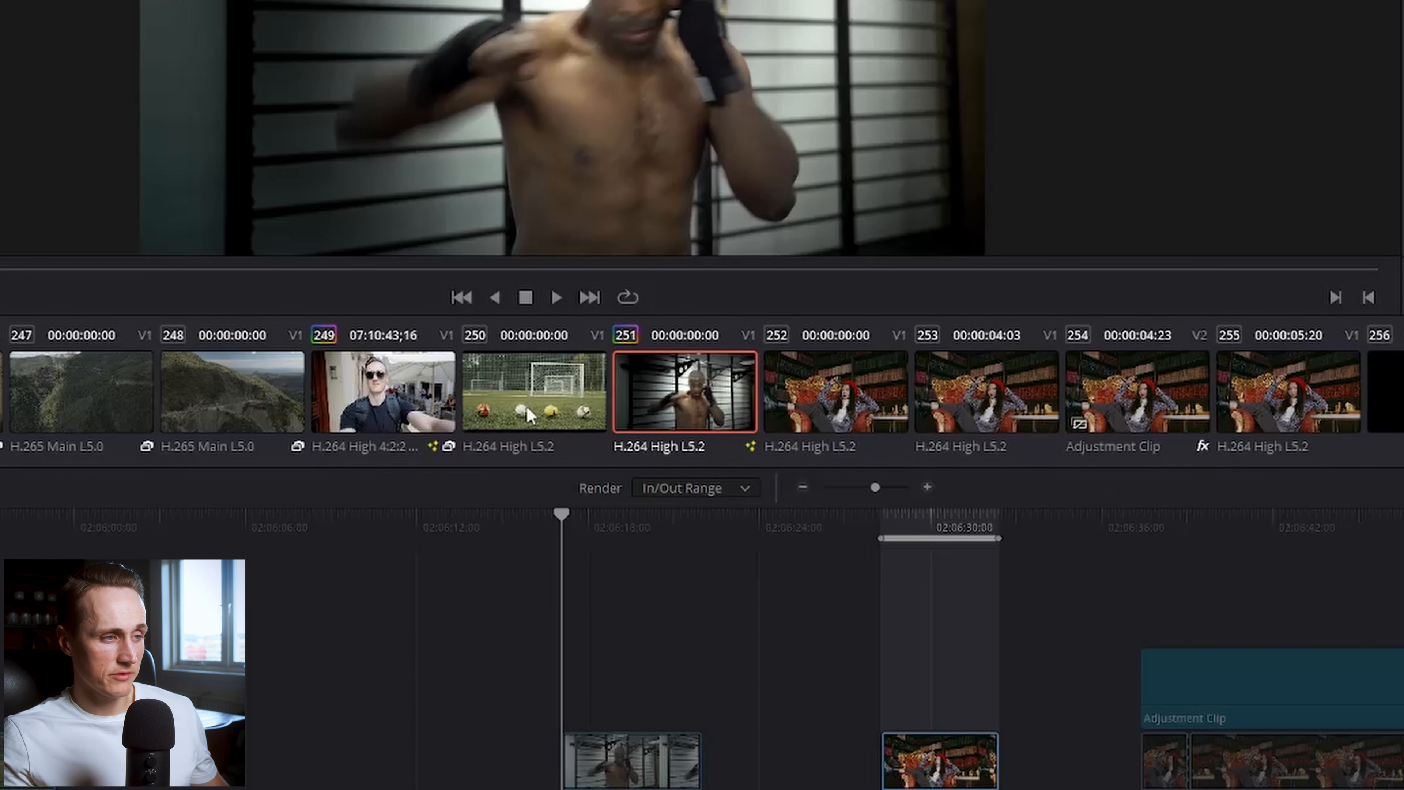
left_click(533, 392)
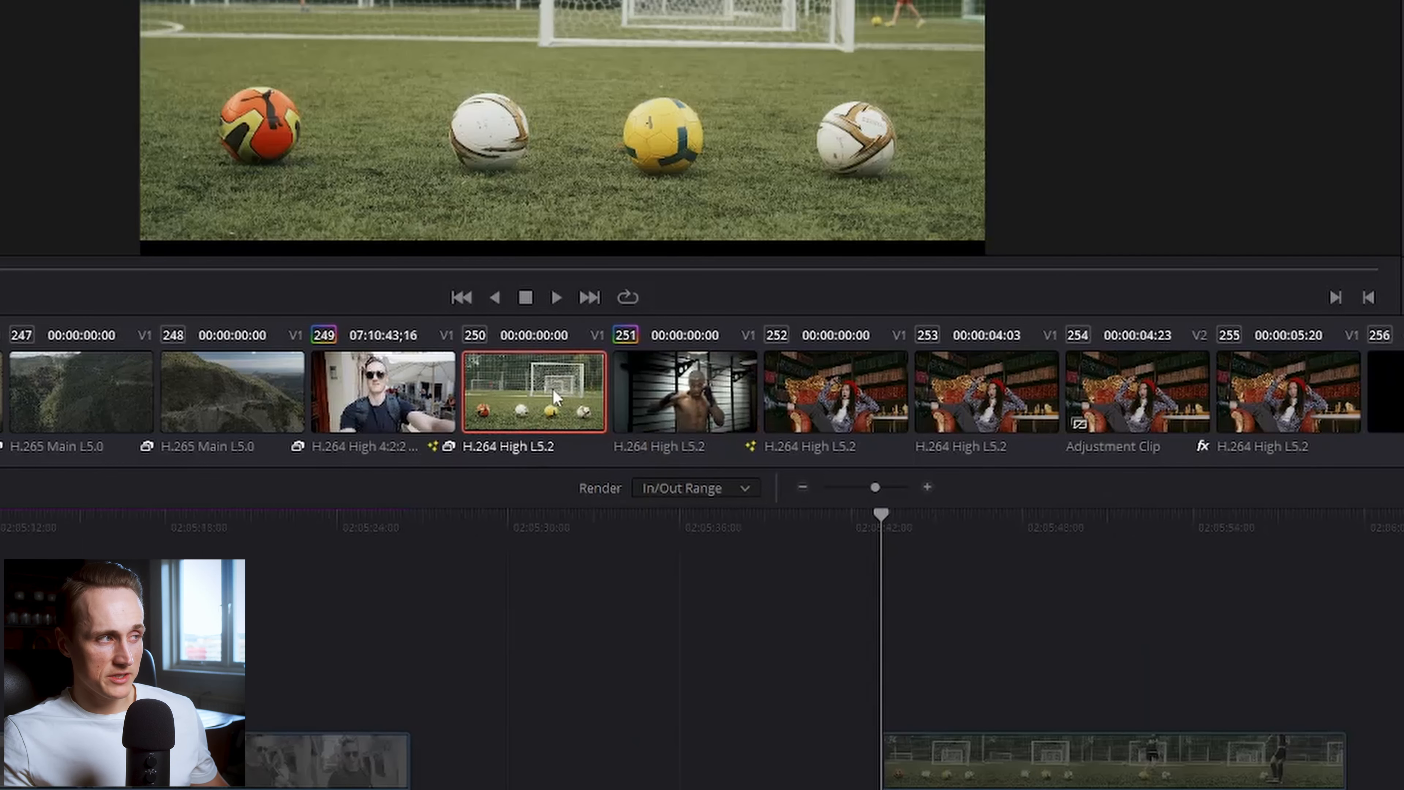
right_click(533, 391)
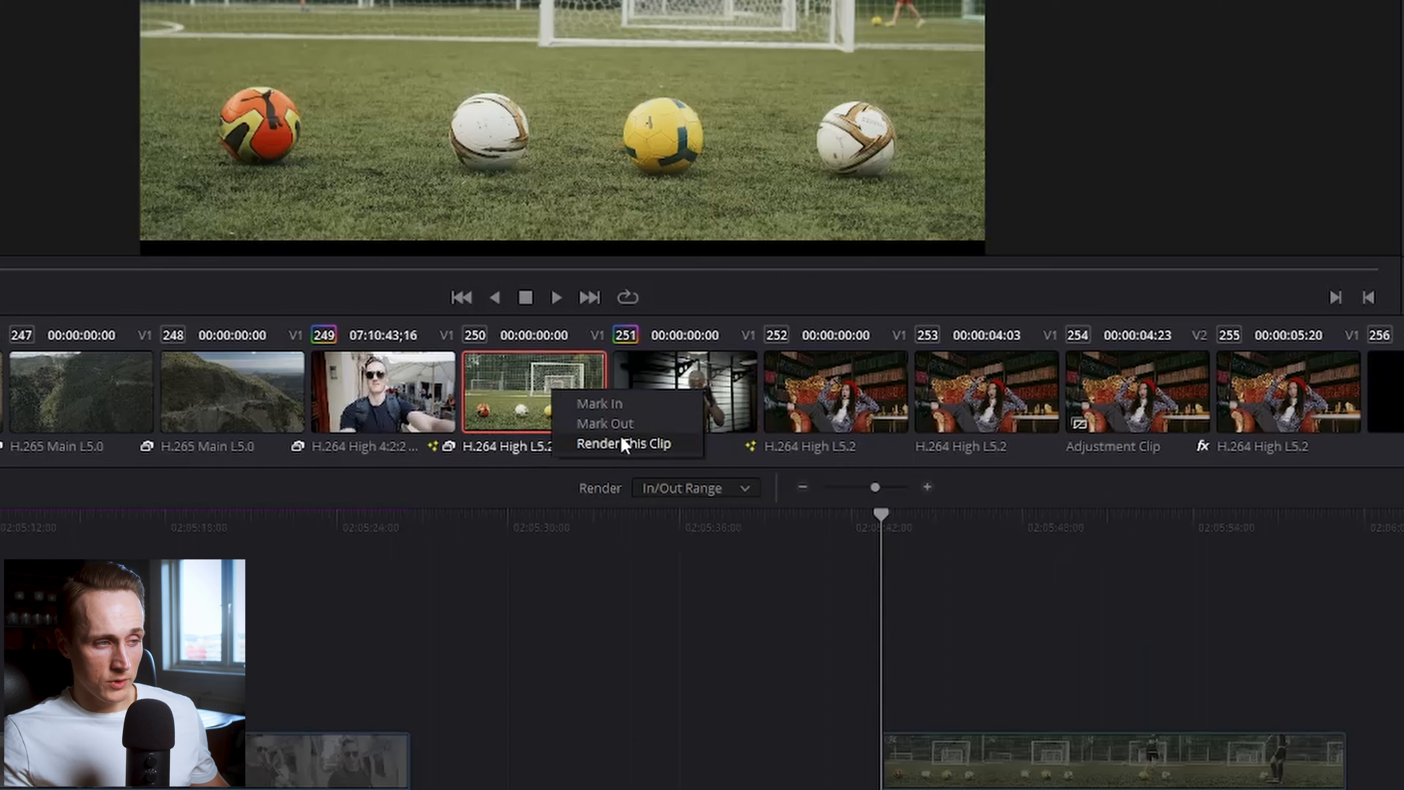
Render only the footballs clip as a job named Fotballs, then bring up range options for the boxing clip.
left_click(623, 443)
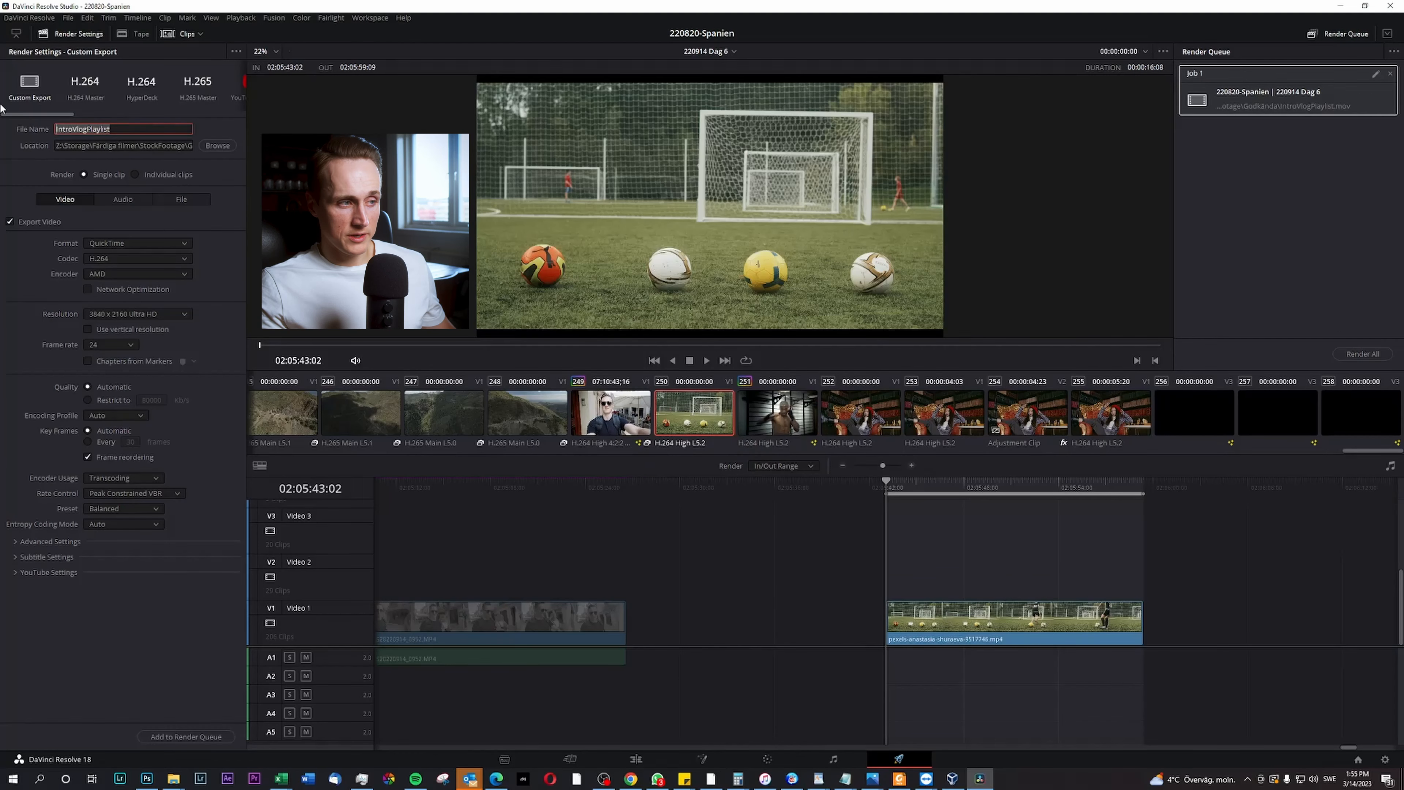
type("Fotballs")
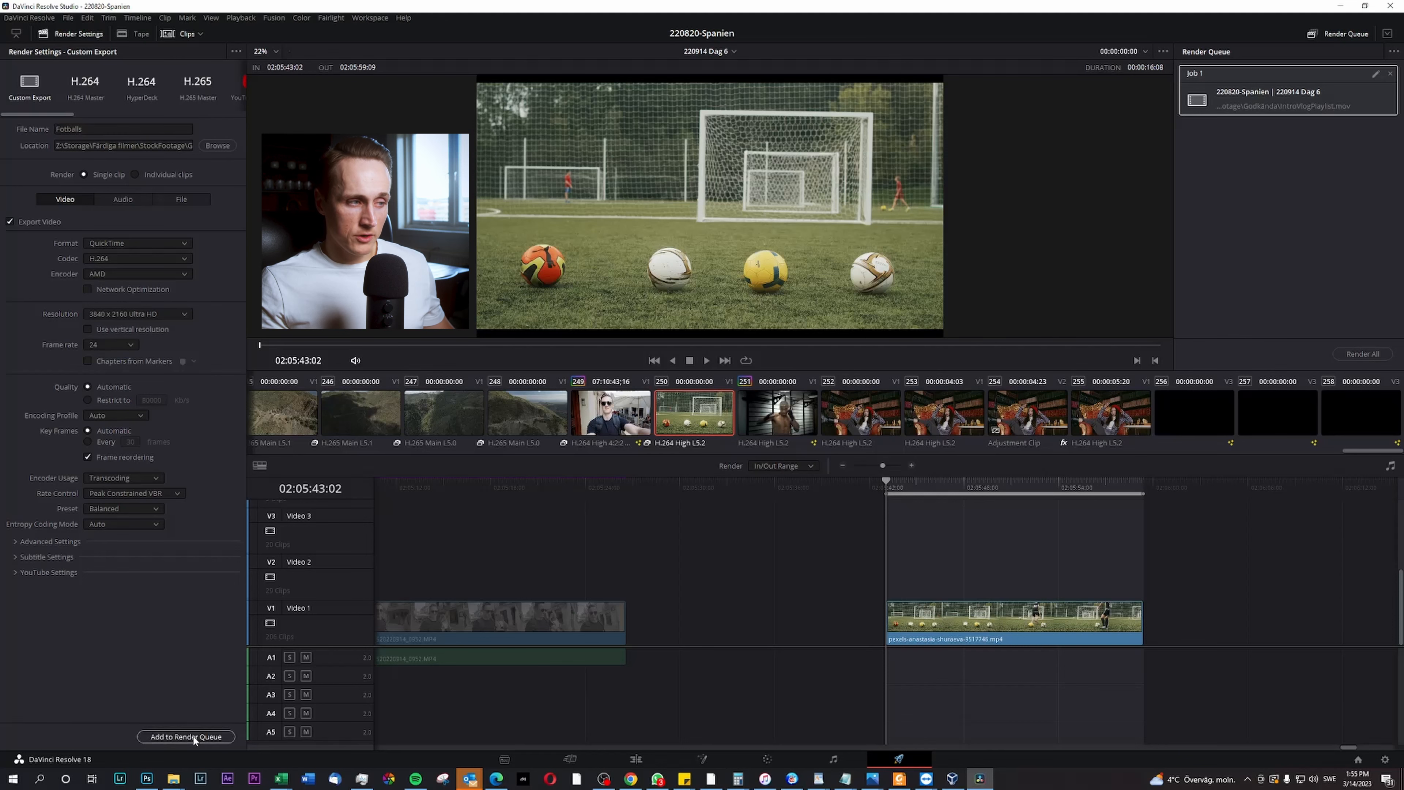
left_click(186, 736)
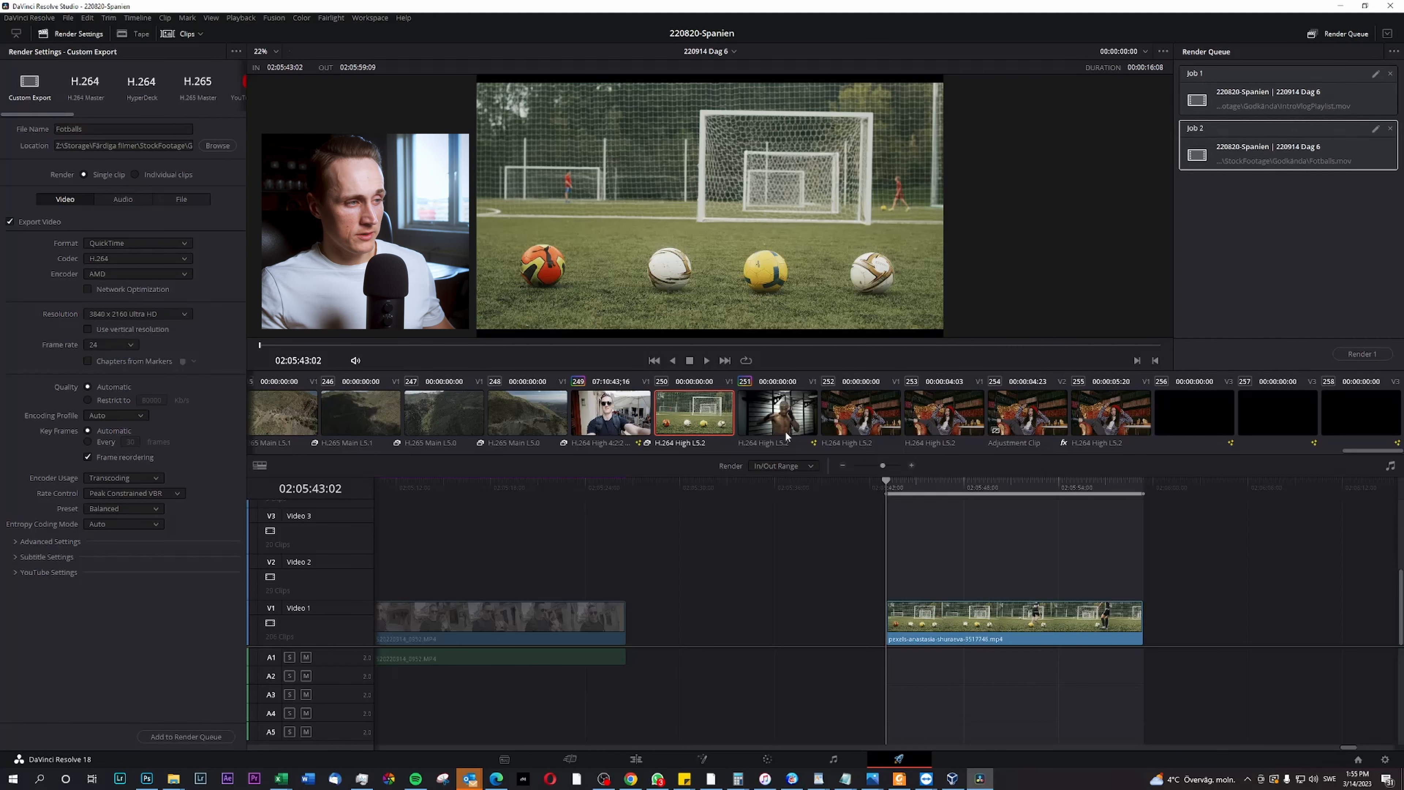
right_click(777, 412)
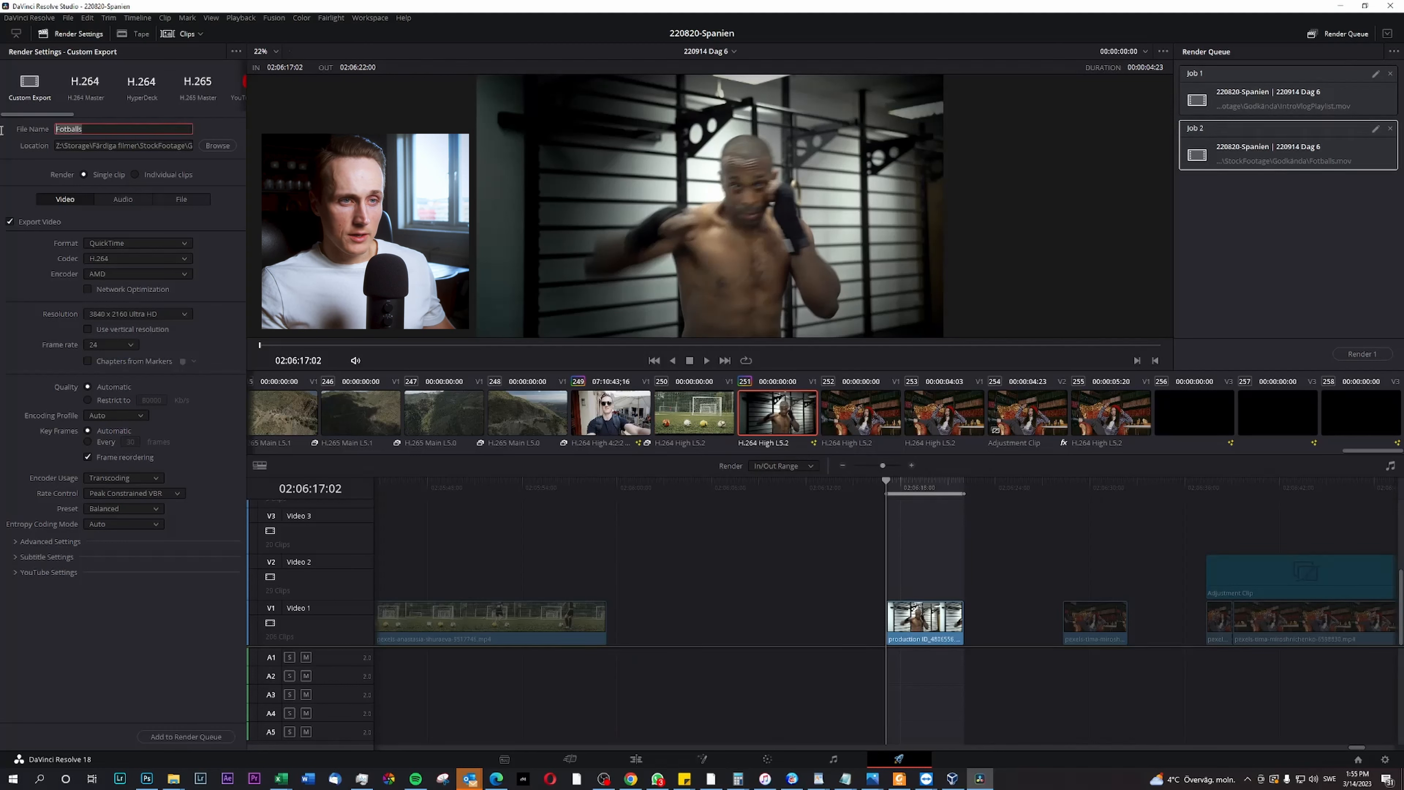
Queue the boxing clip as a job named Boxing and start rendering all three queued jobs.
type("Boxing")
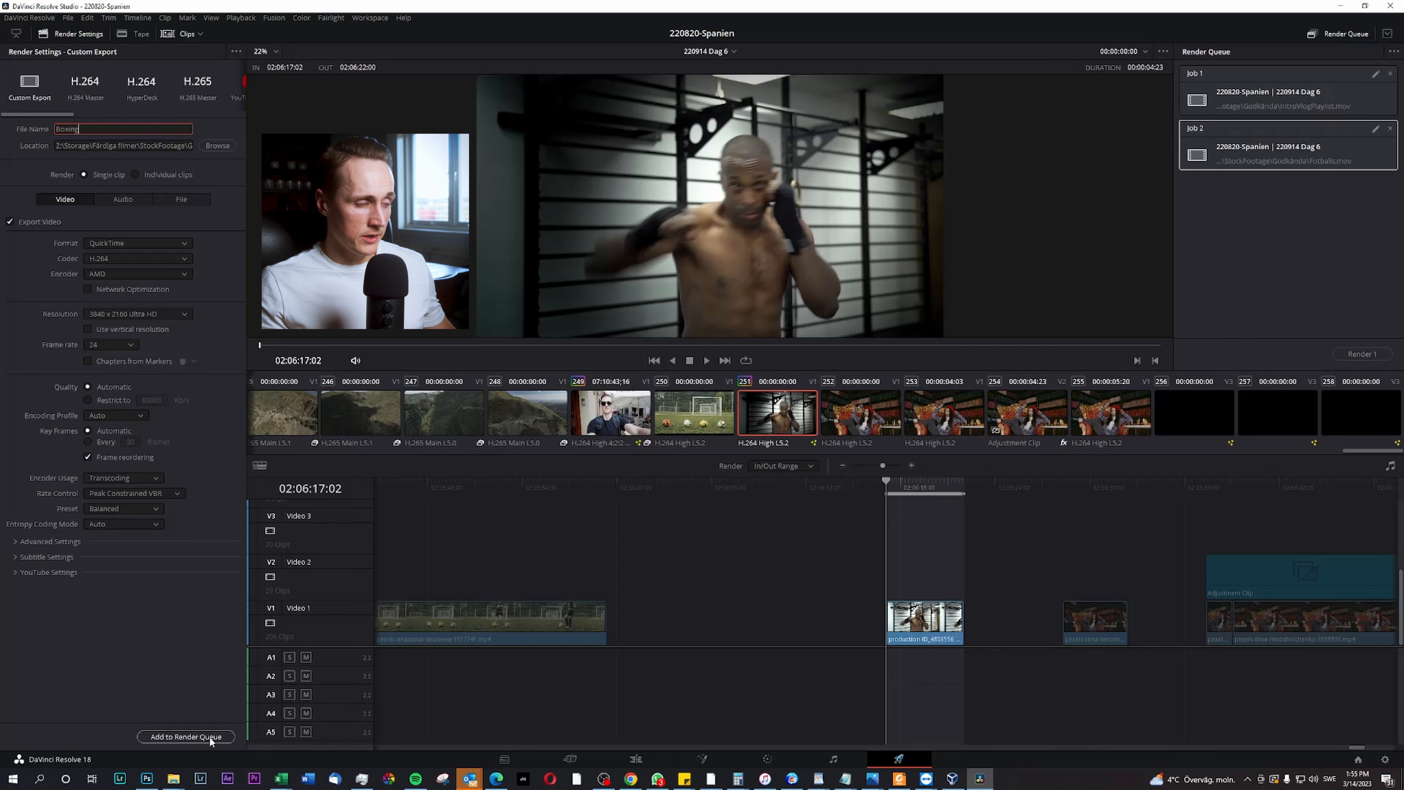
left_click(185, 736)
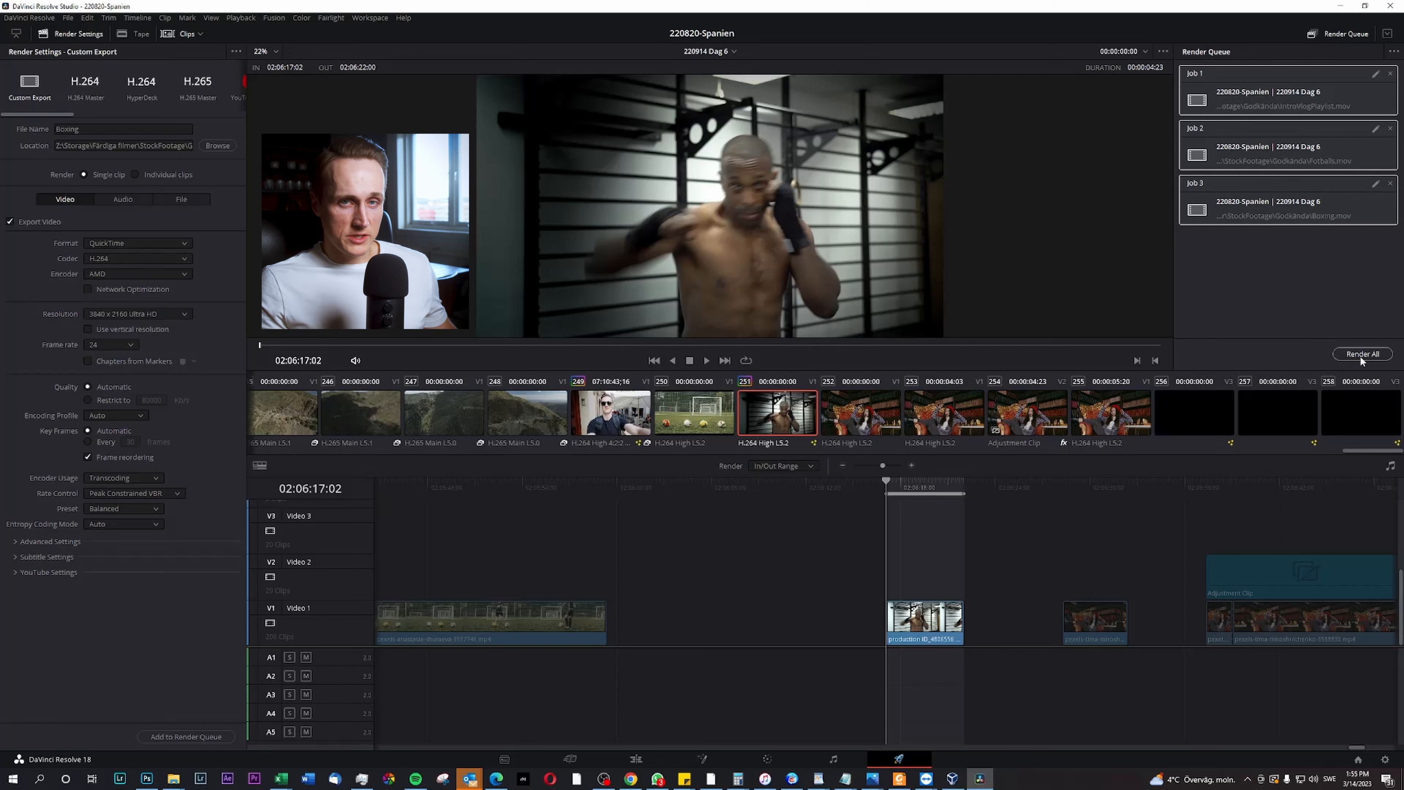
left_click(1360, 354)
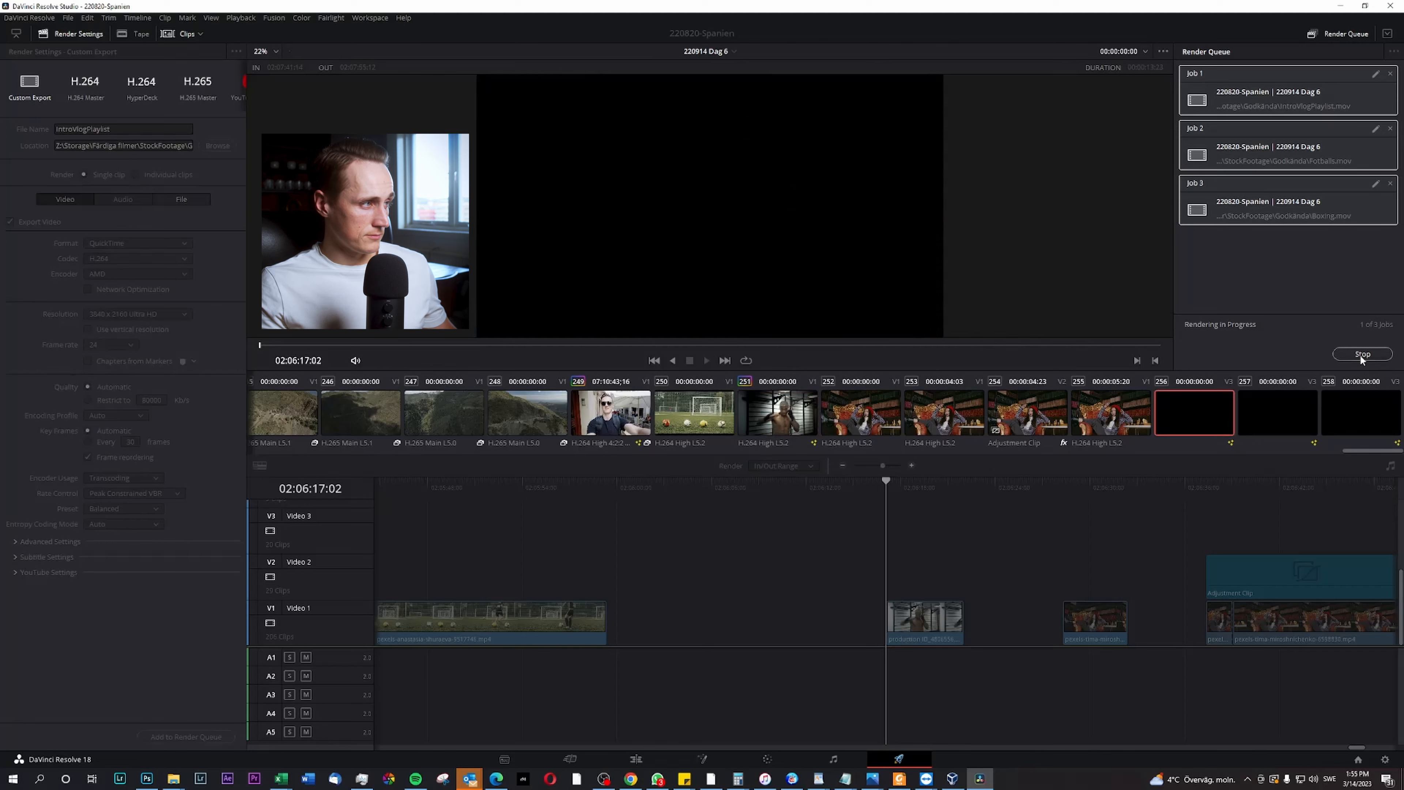